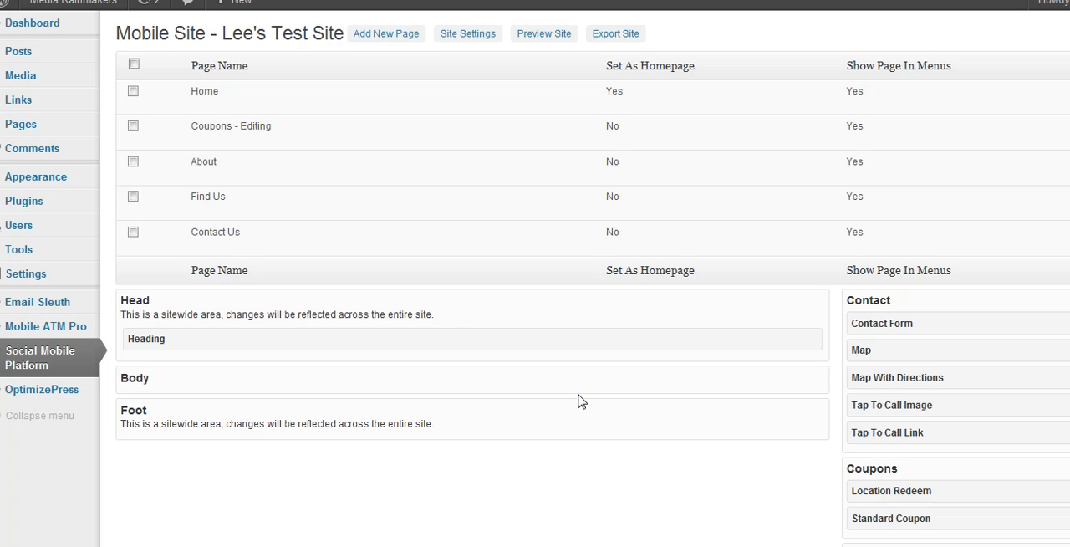
mouse_move(549, 416)
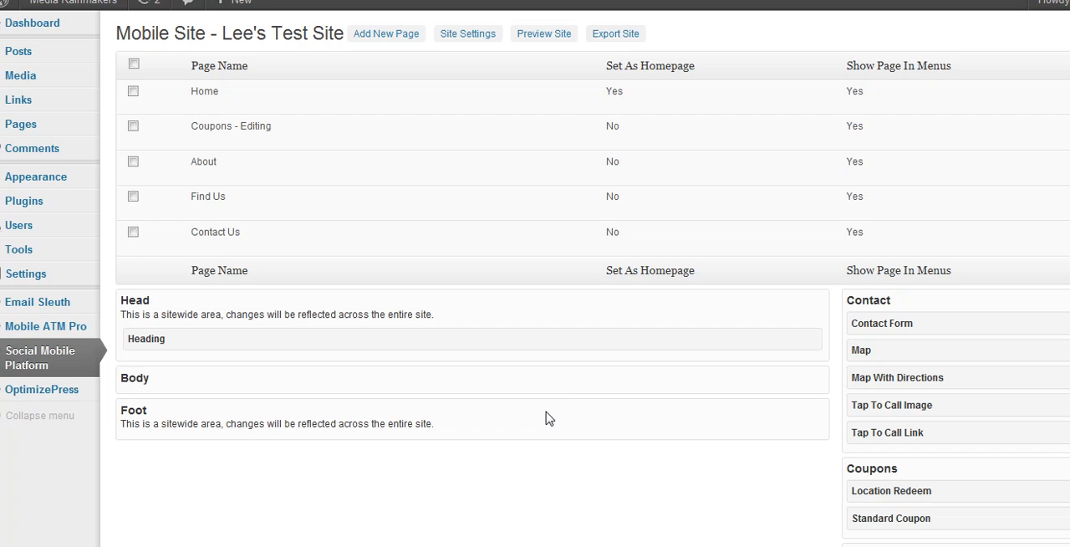
mouse_move(546, 416)
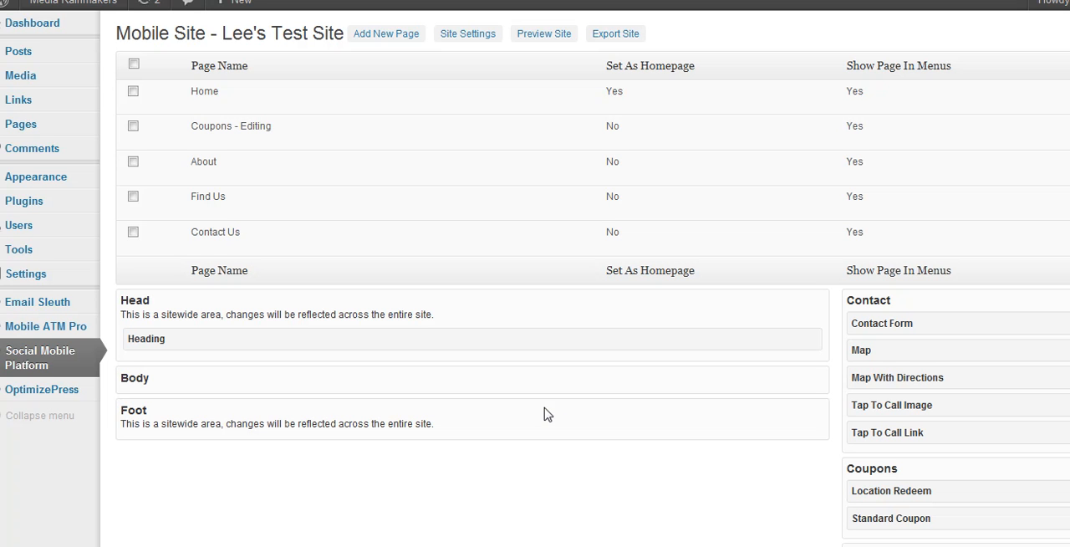
mouse_move(534, 422)
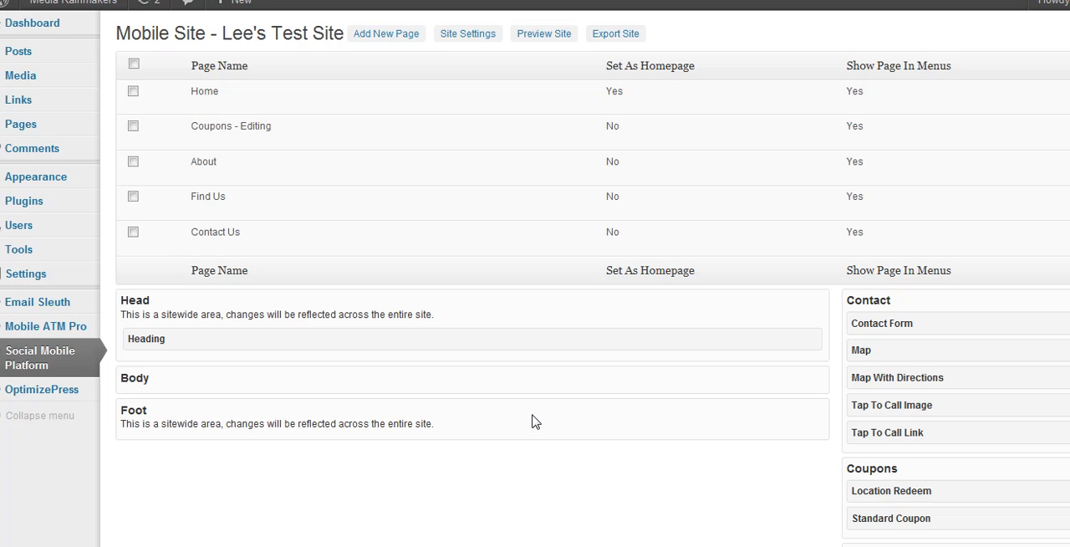
mouse_move(419, 330)
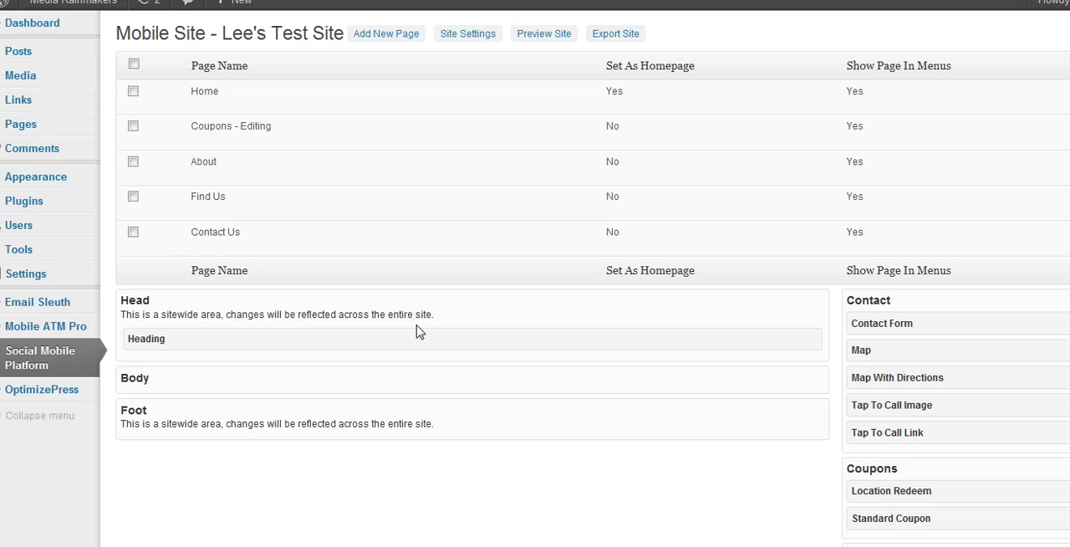
mouse_move(246, 126)
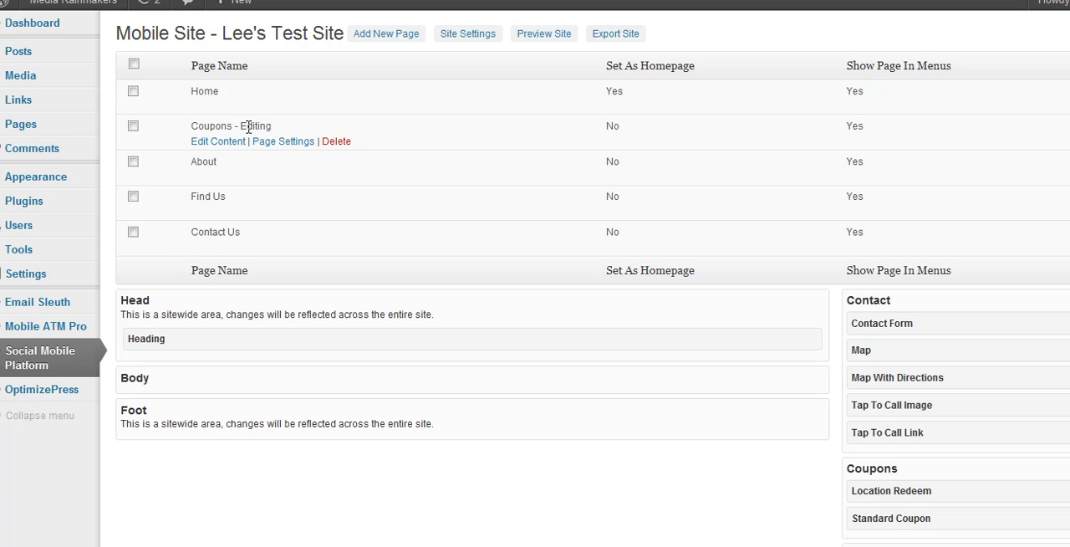
mouse_move(442, 375)
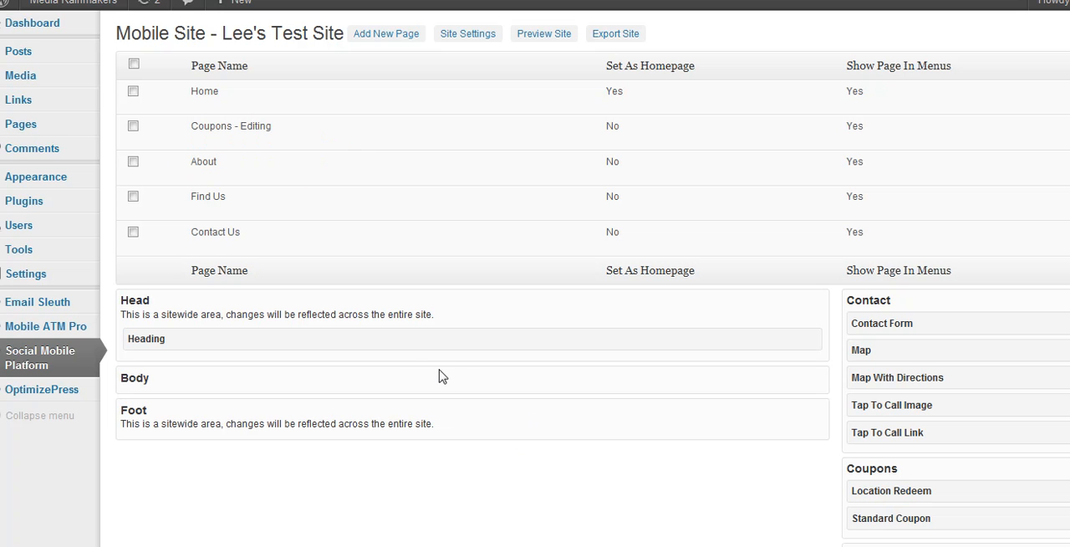
mouse_move(936, 520)
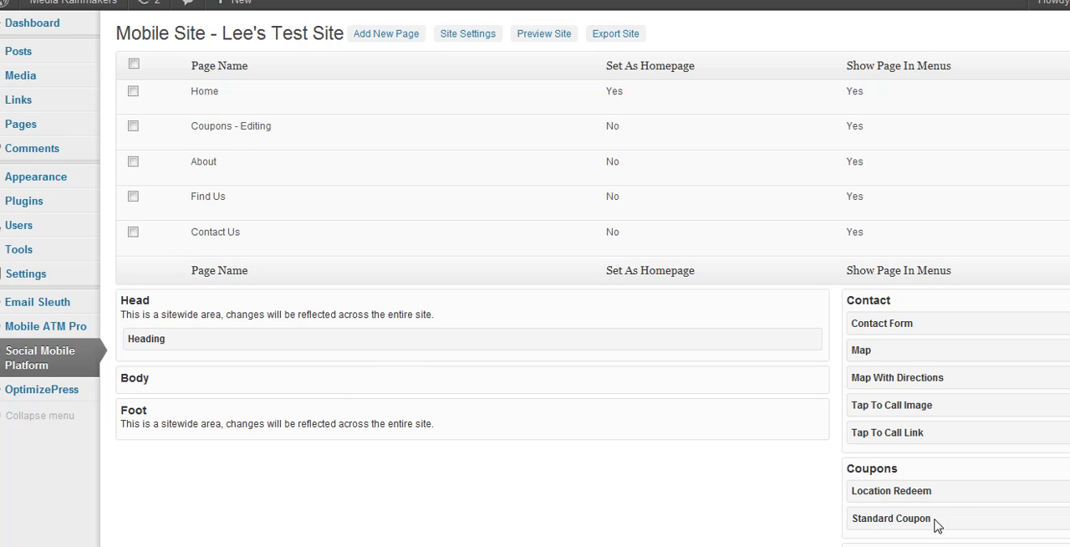
mouse_move(938, 494)
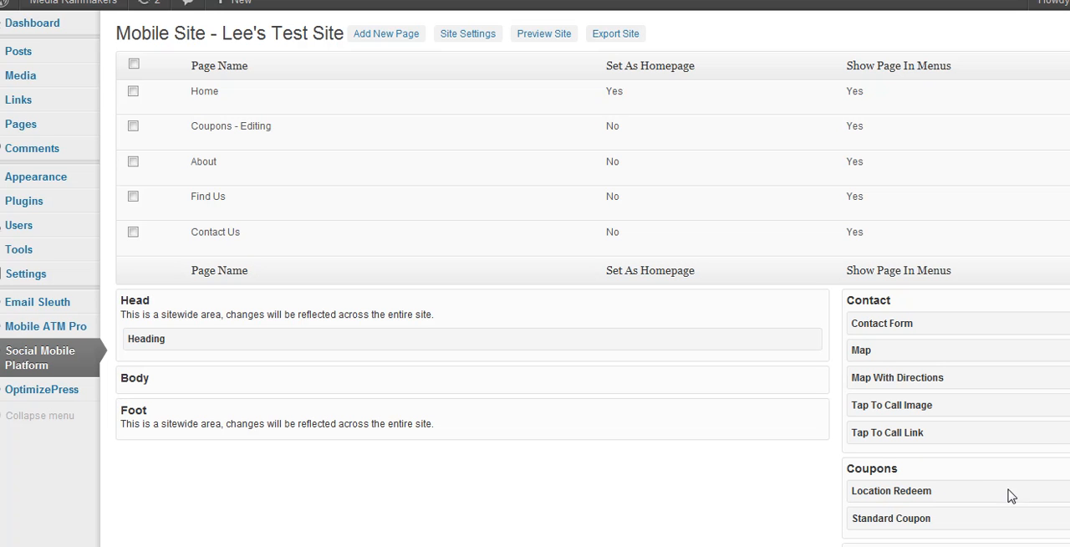
mouse_move(982, 500)
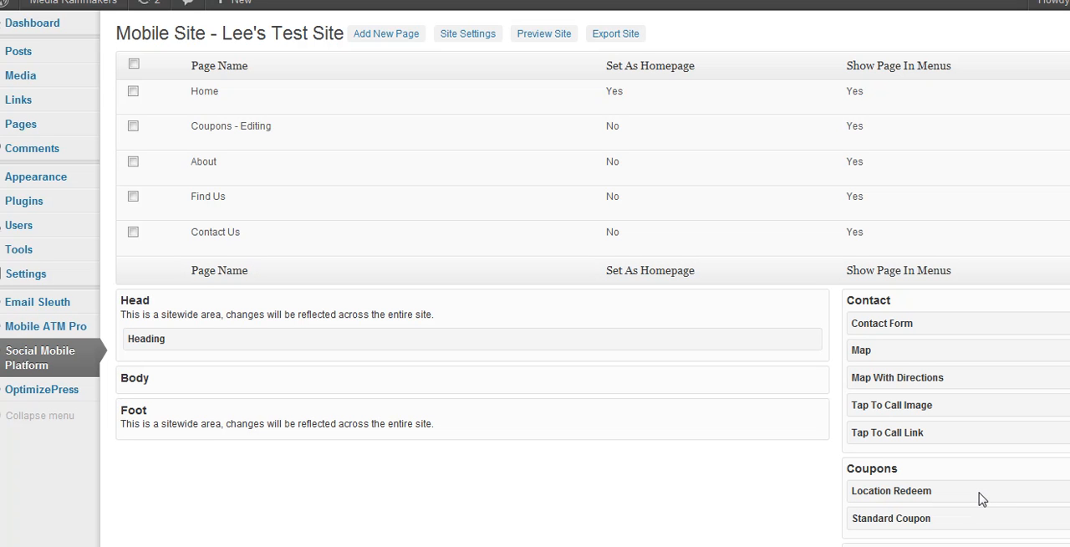
mouse_move(962, 520)
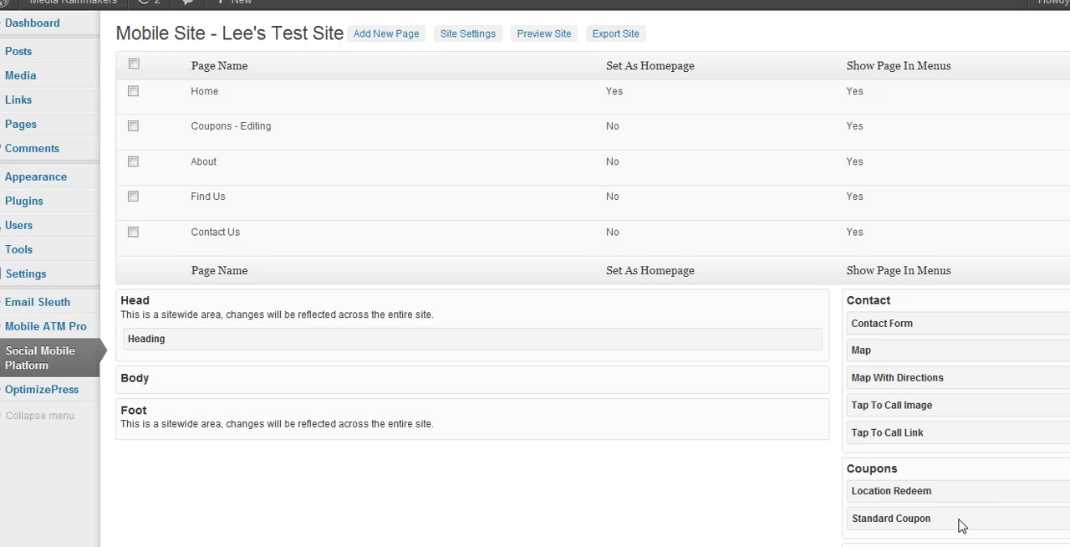
mouse_move(1010, 499)
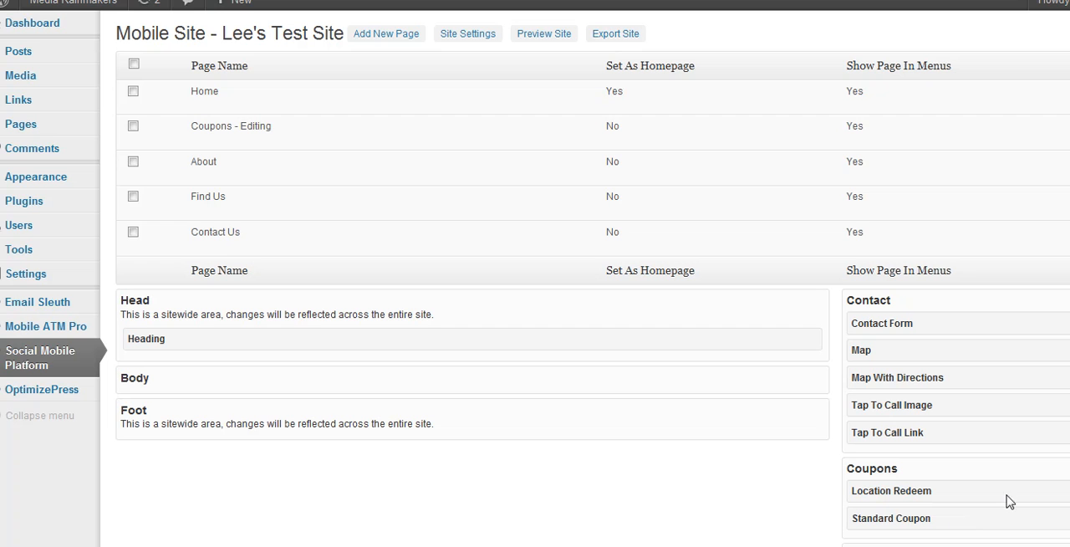
mouse_move(980, 496)
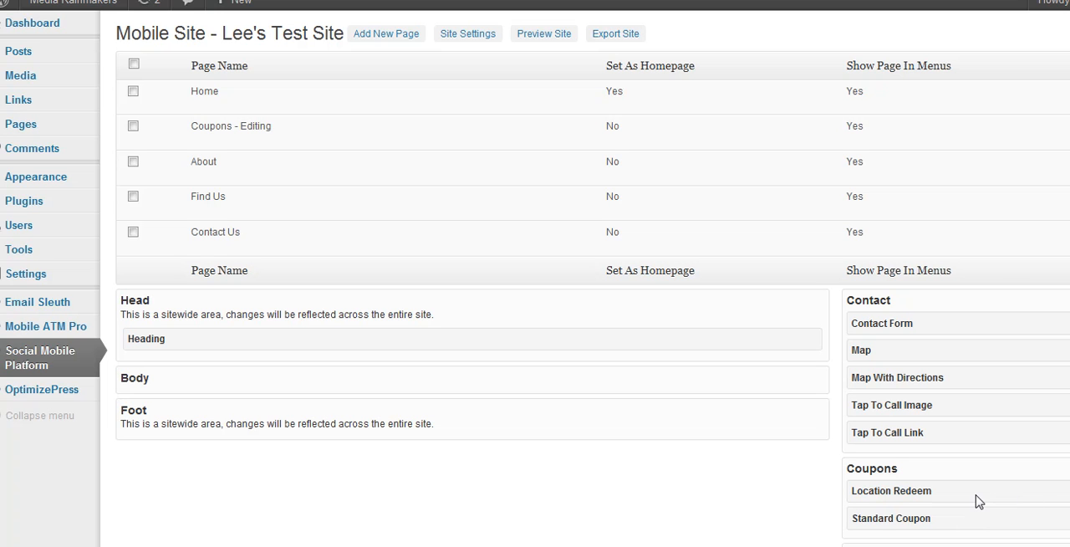
mouse_move(1033, 442)
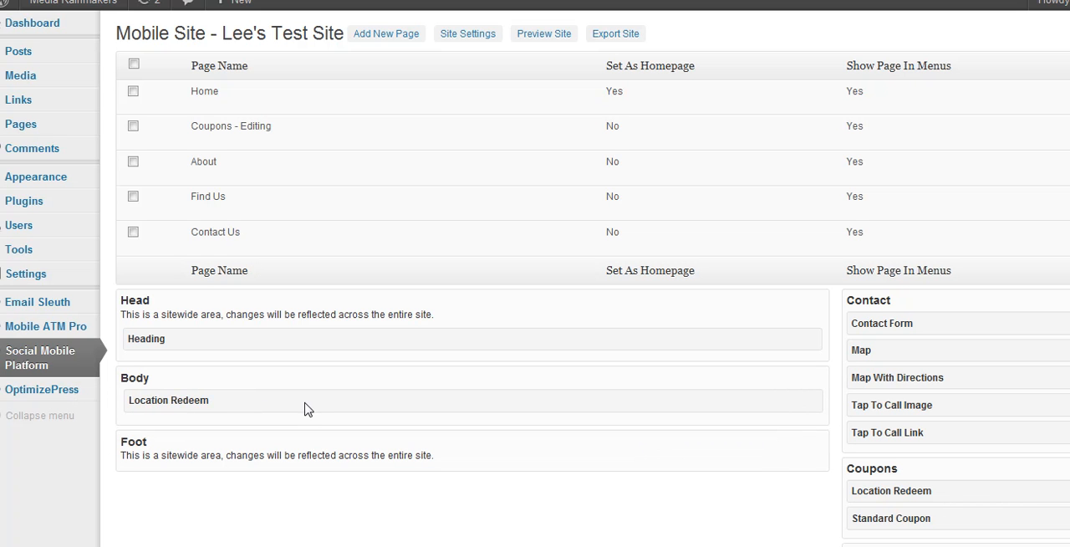
Expand the Location Redeem block and scroll through its empty ID, location, limits and email fields.
left_click(168, 400)
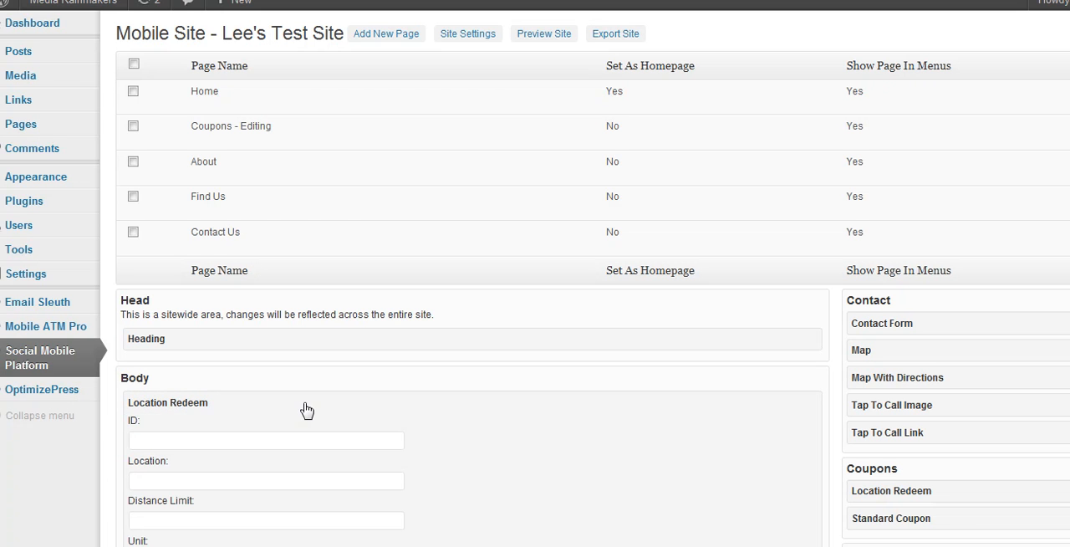
scroll("down", 3)
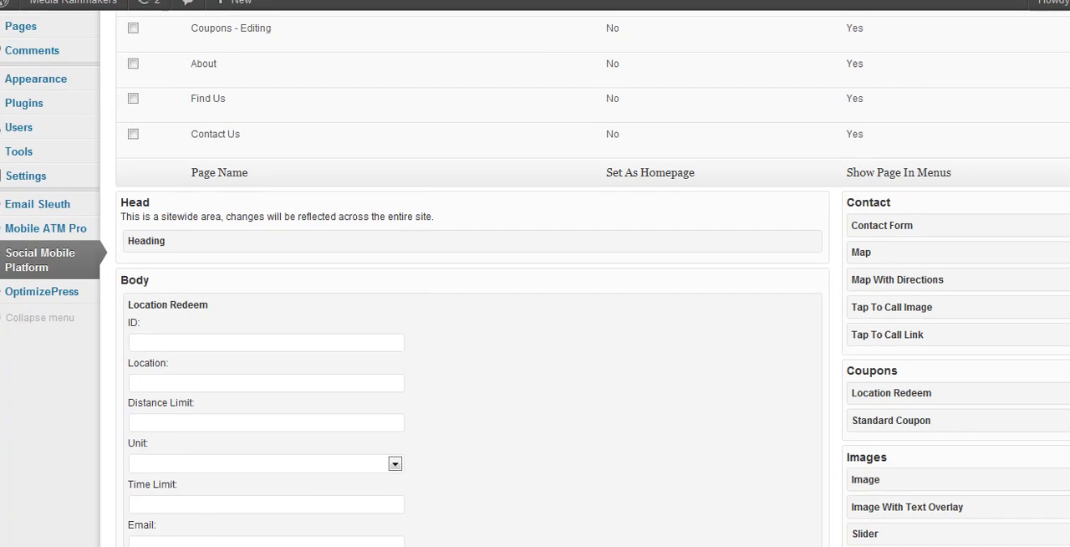
scroll("down", 3)
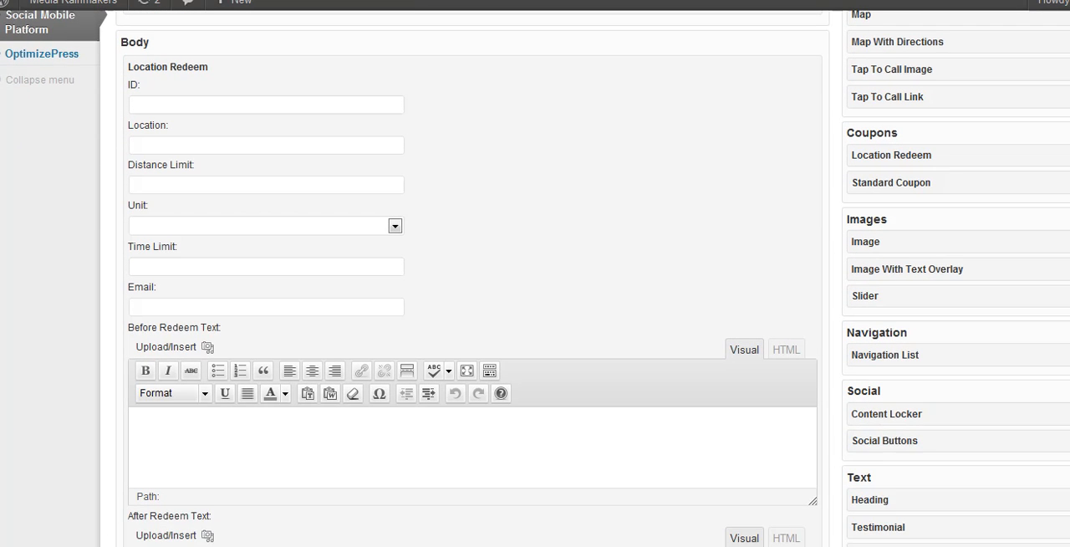
scroll("down", 3)
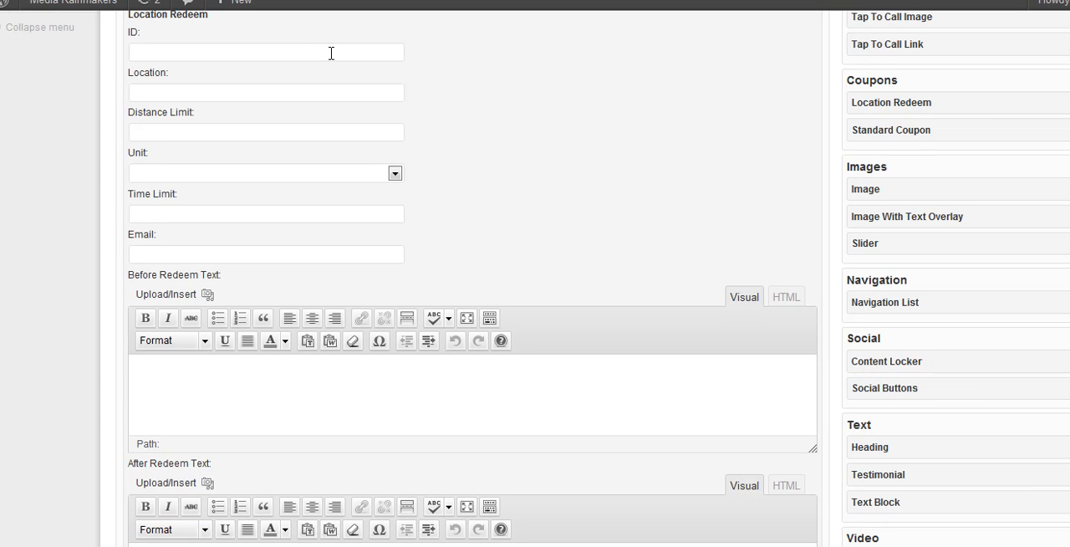
mouse_move(158, 255)
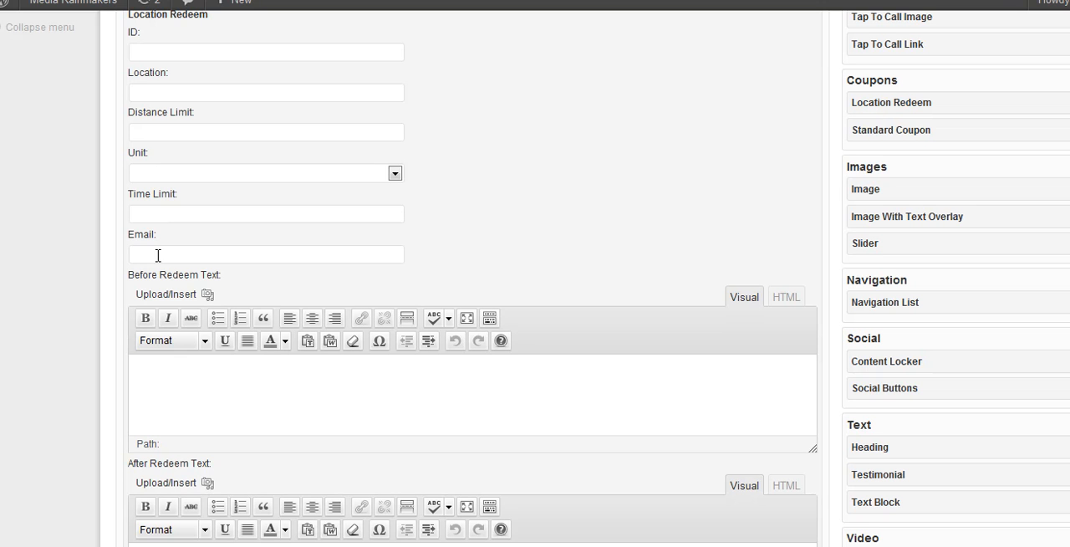
mouse_move(183, 260)
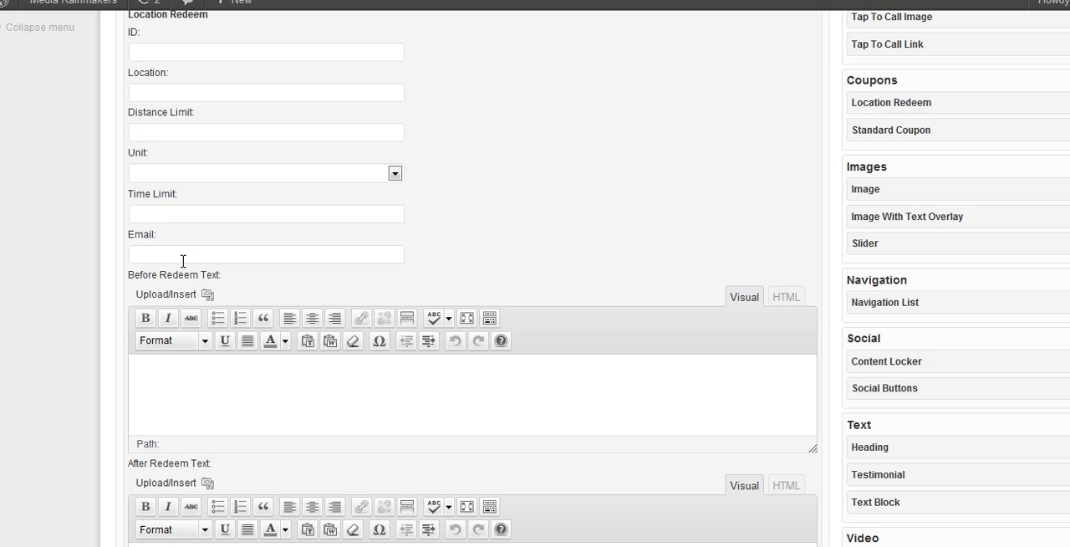
mouse_move(276, 229)
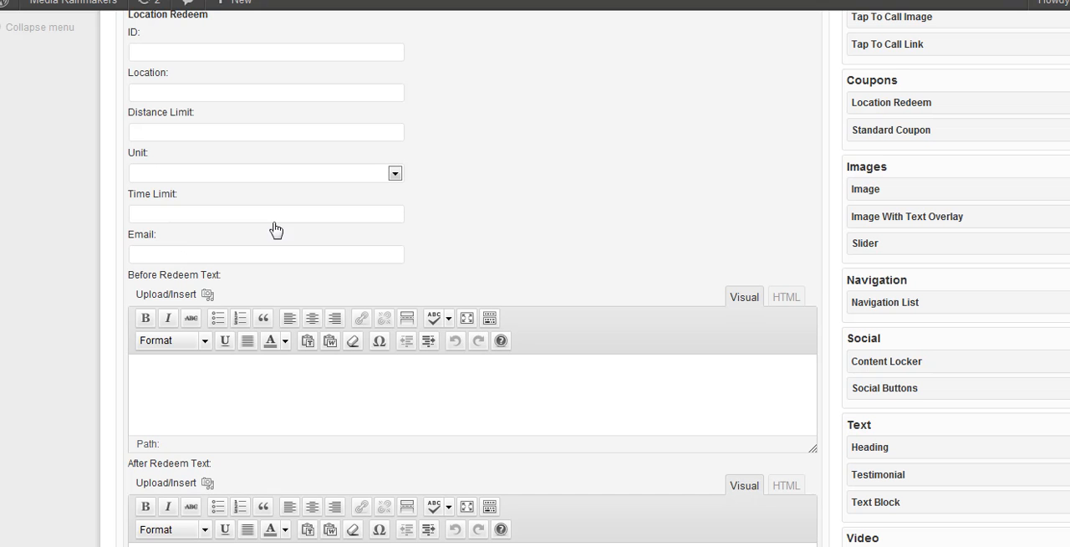
Enter 100 as the Location Redeem coupon ID.
left_click(276, 52)
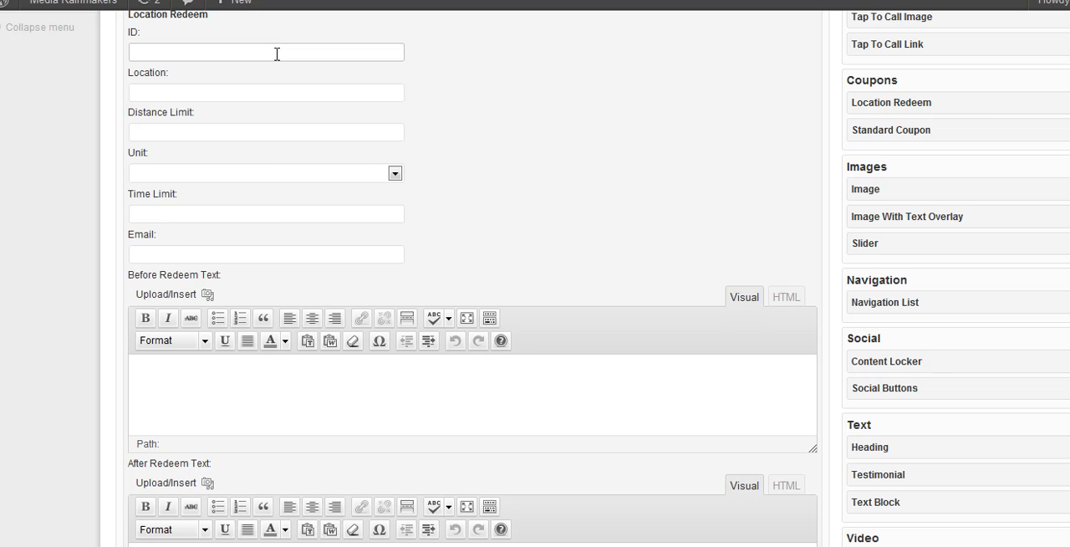
type("100")
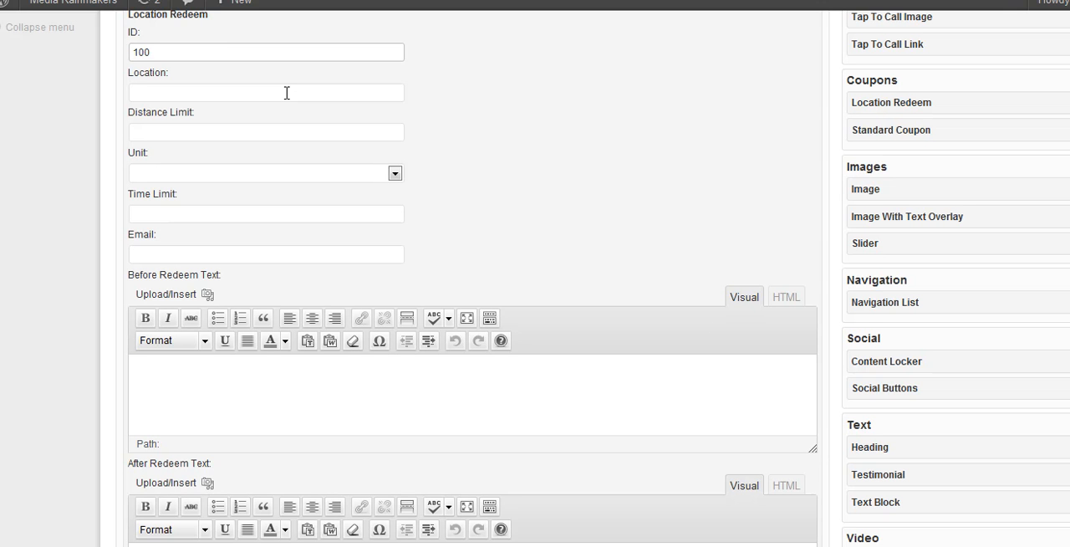
Open the location map picker and copy the clinic's street address from its website header.
left_click(251, 52)
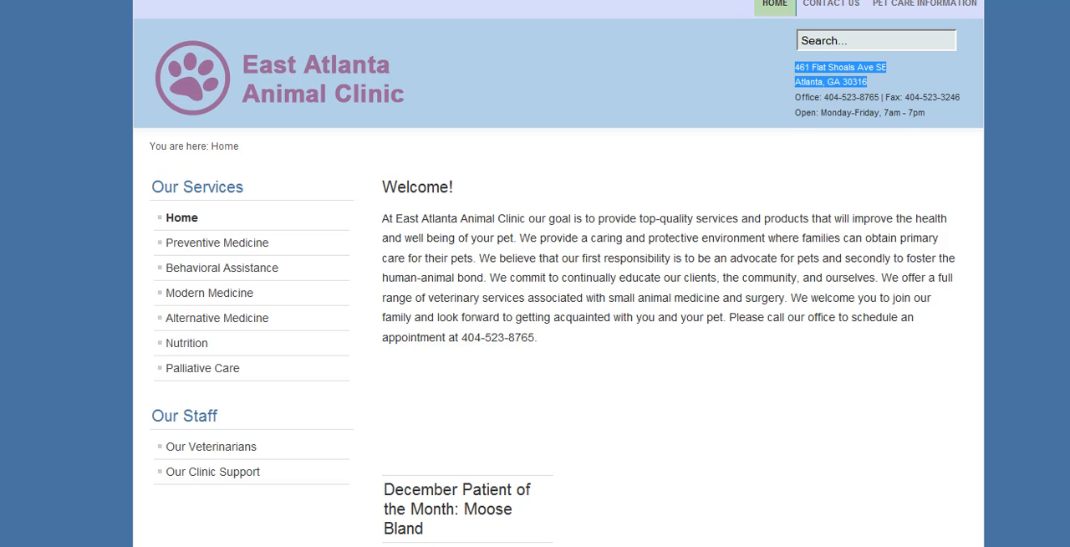
right_click(840, 73)
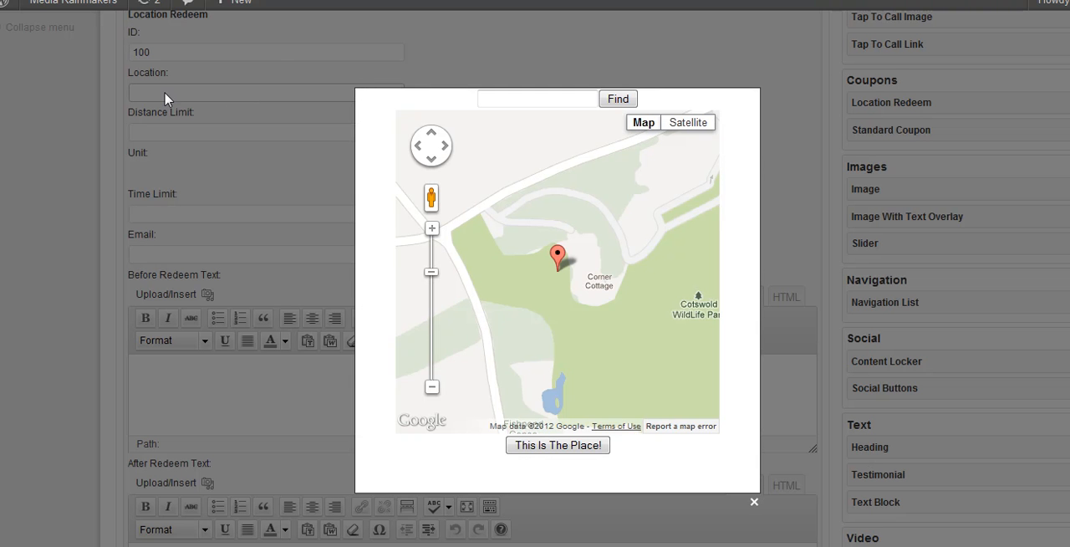
Find the pasted clinic address on the map and set it as the coupon location (33.74139700000001,-84.3468785).
left_click(536, 99)
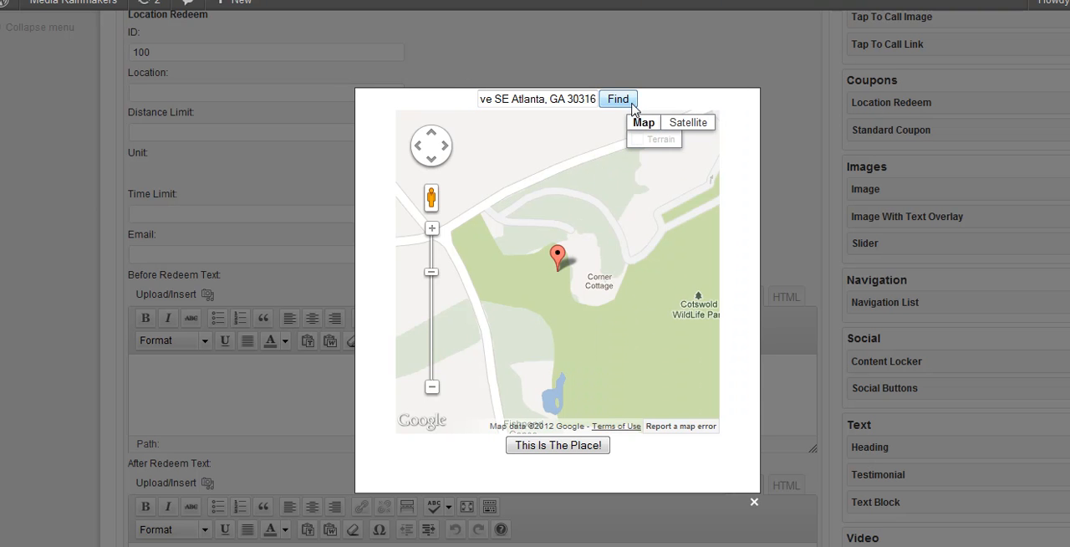
left_click(618, 98)
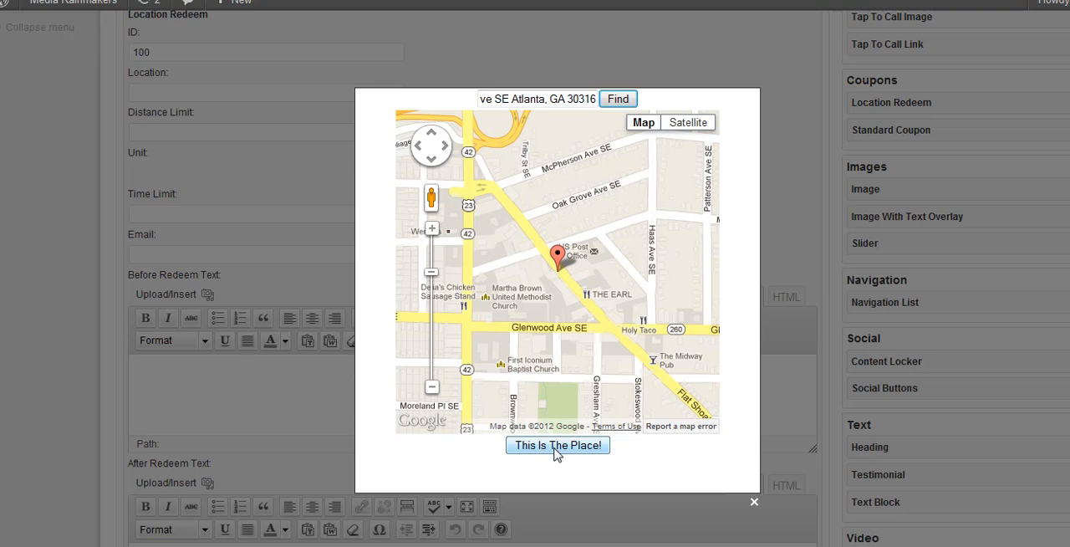
left_click(558, 445)
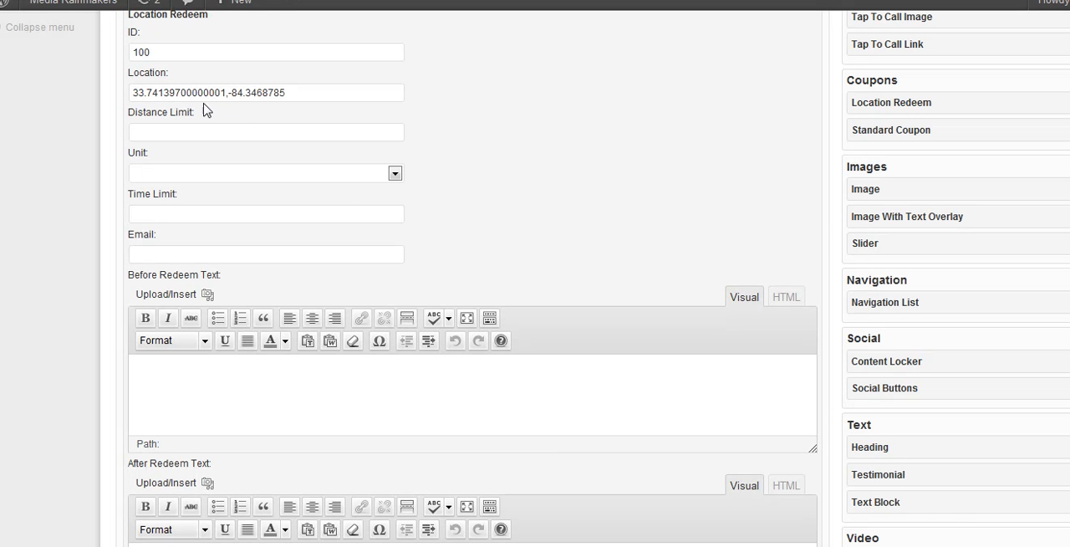
mouse_move(207, 266)
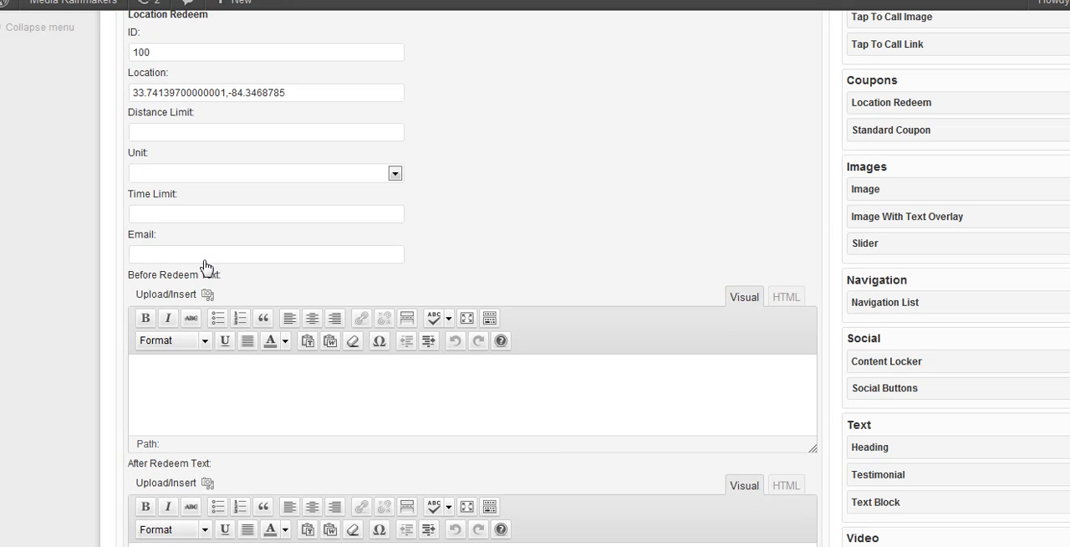
mouse_move(208, 163)
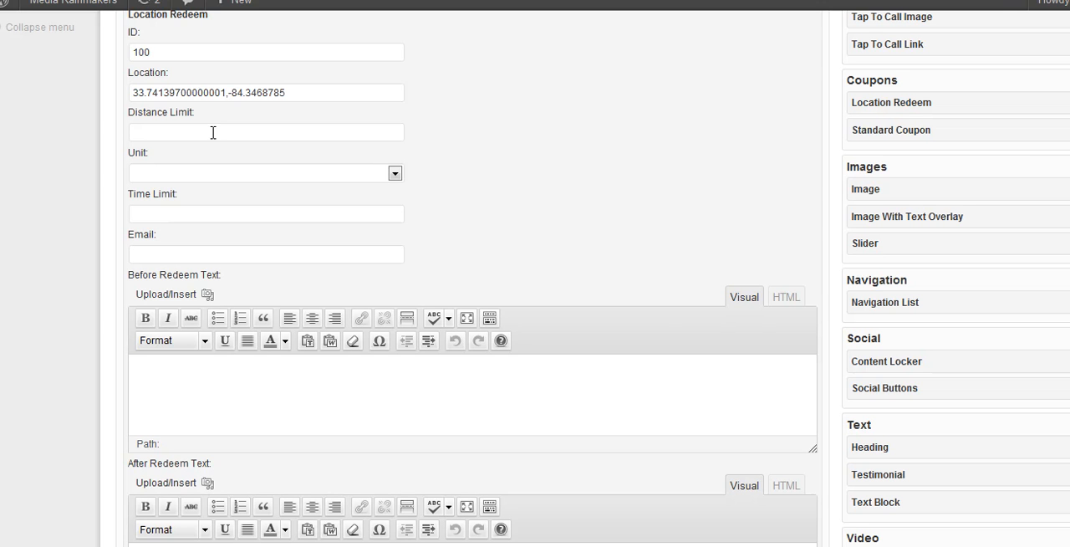
mouse_move(374, 206)
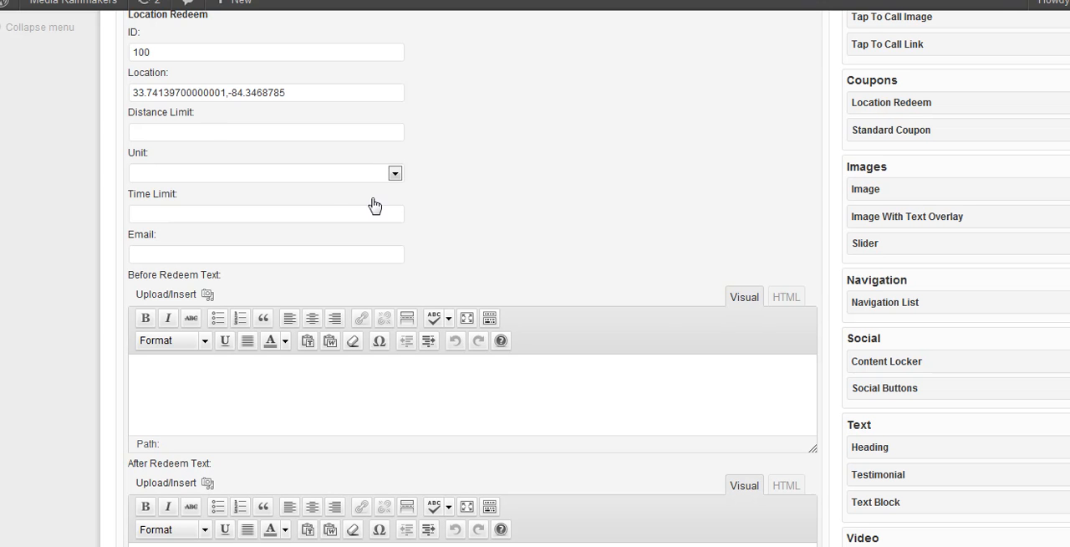
left_click(395, 173)
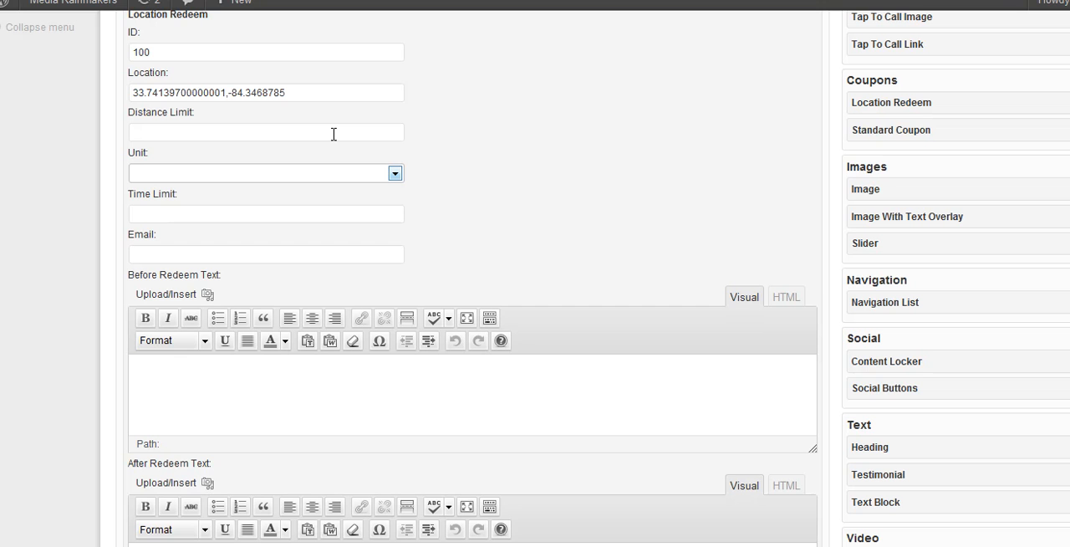
Set the distance limit to 30, correcting an entered 20, with the unit in Miles.
left_click(265, 132)
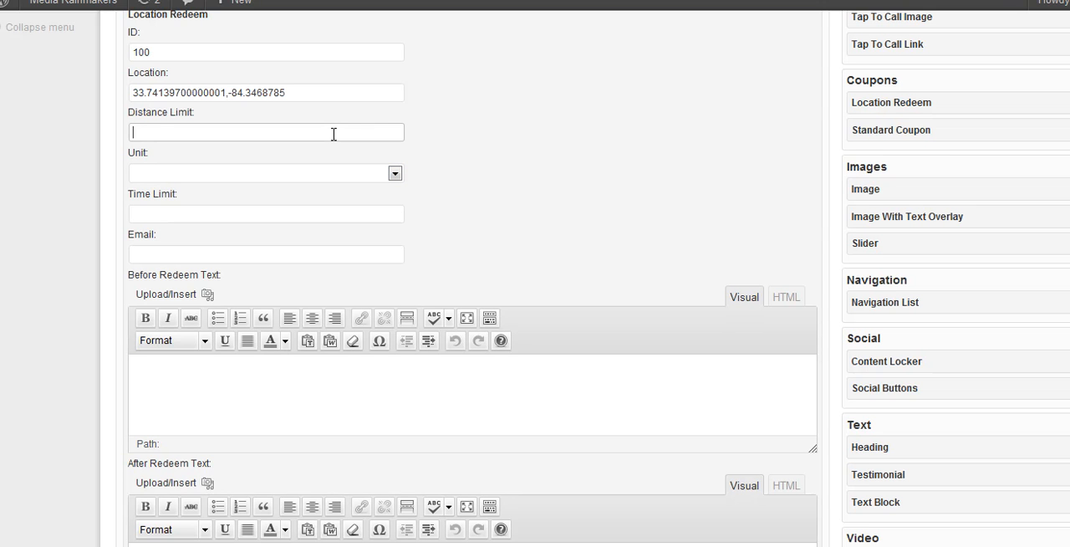
type("20")
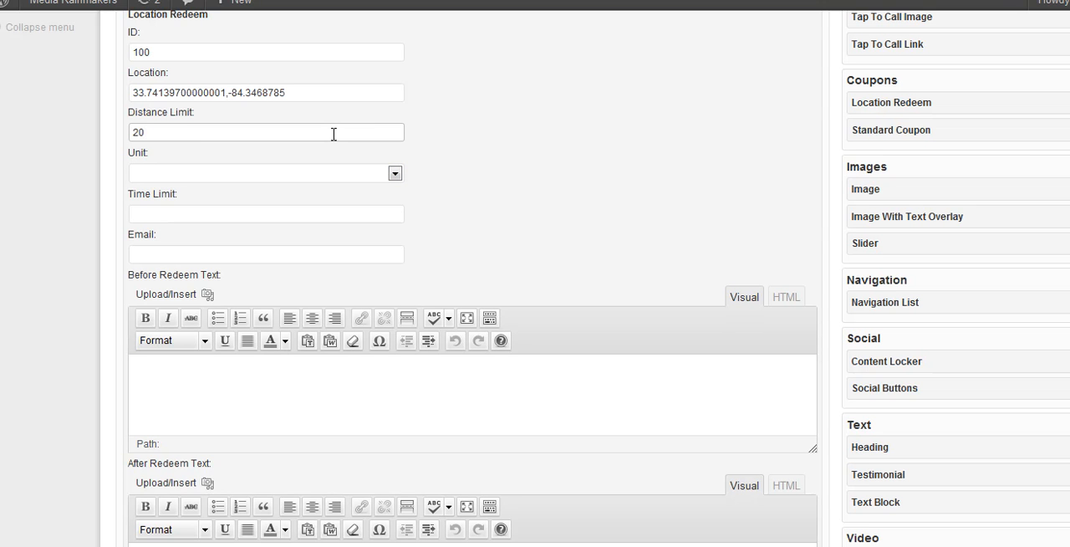
type("30")
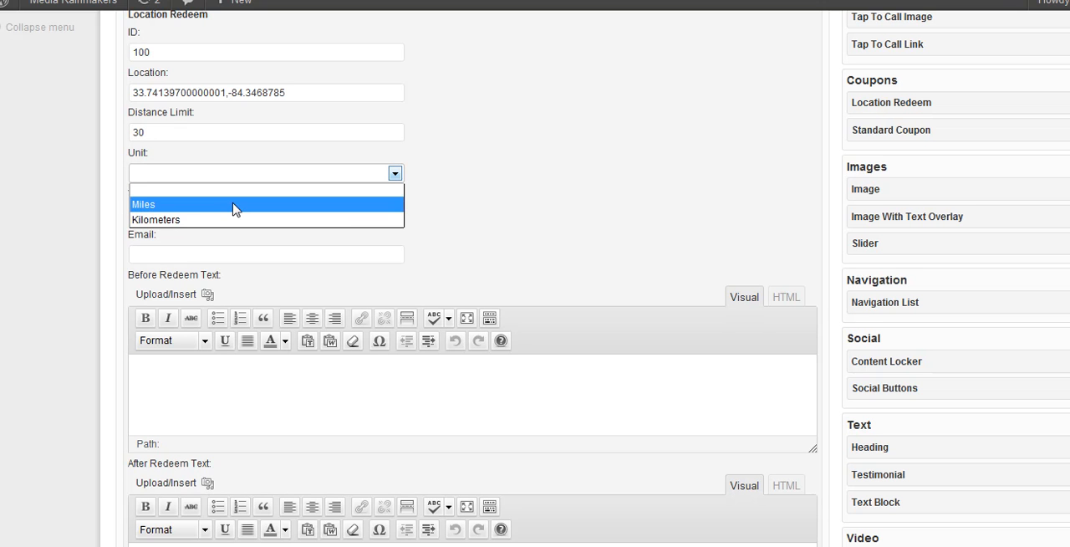
left_click(143, 204)
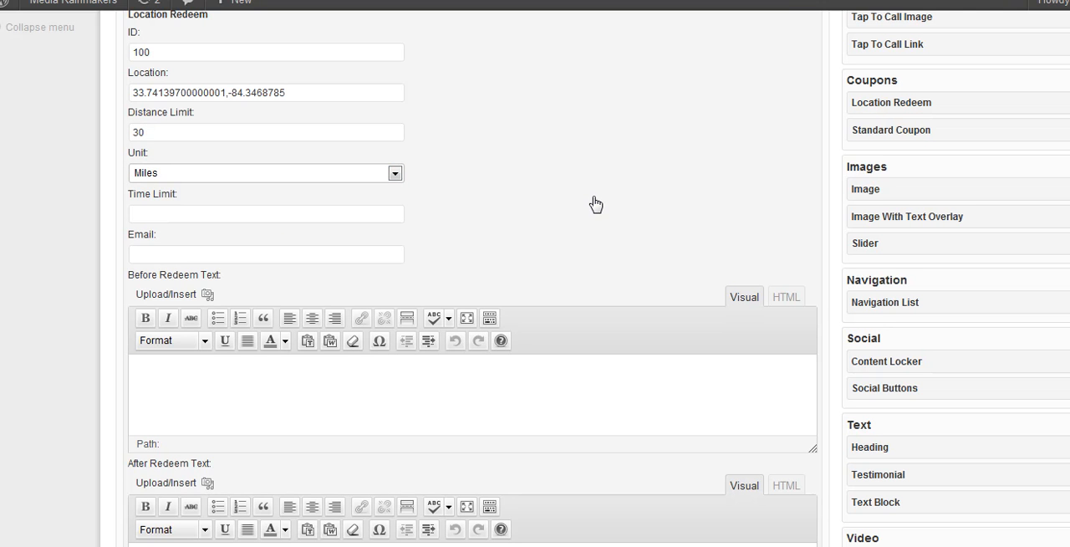
mouse_move(593, 203)
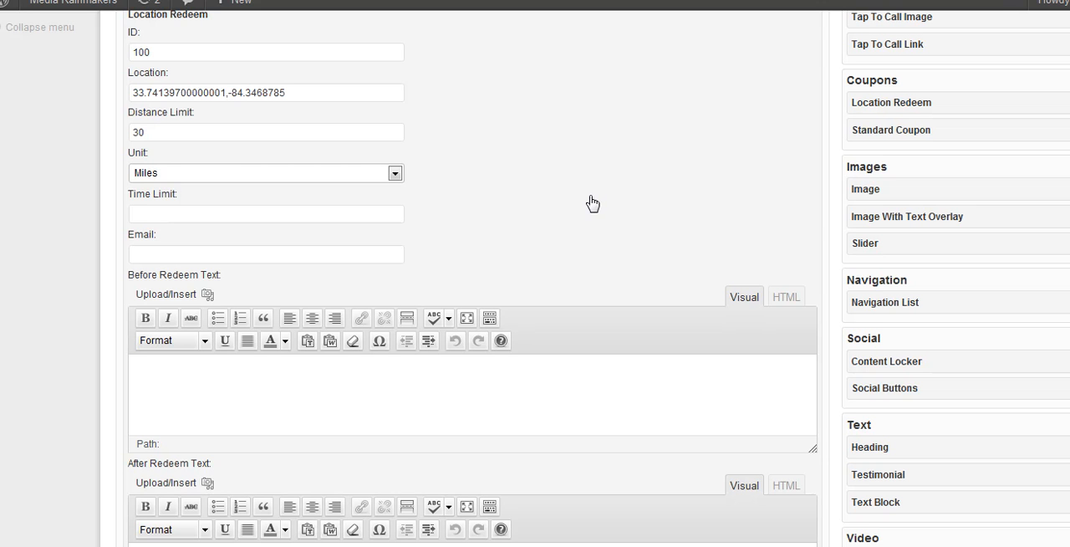